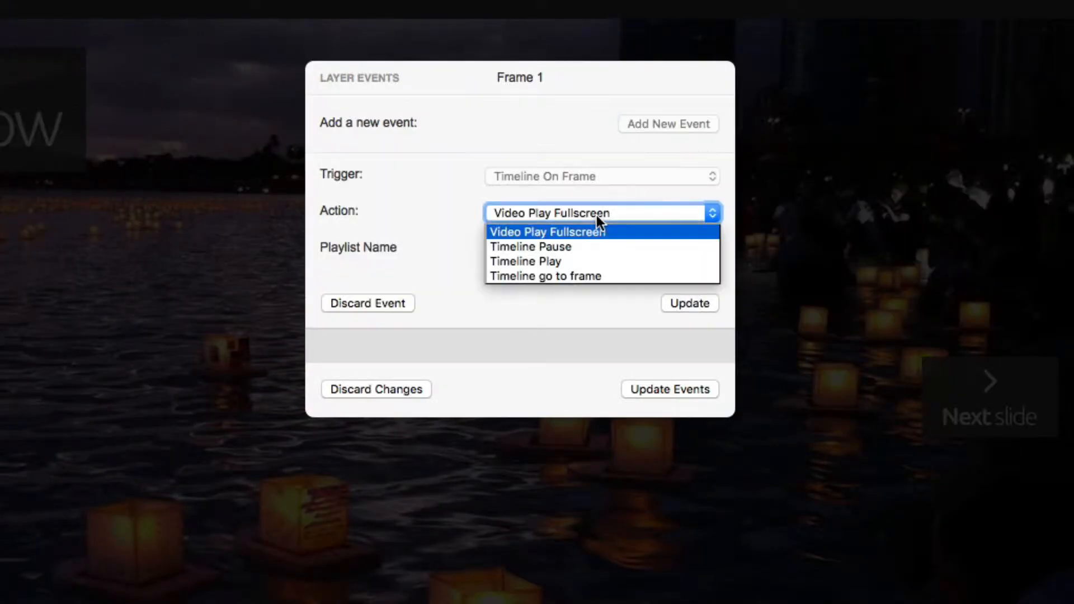
Step: Choose the action for frame 1's timeline event from the Action dropdown
click(530, 246)
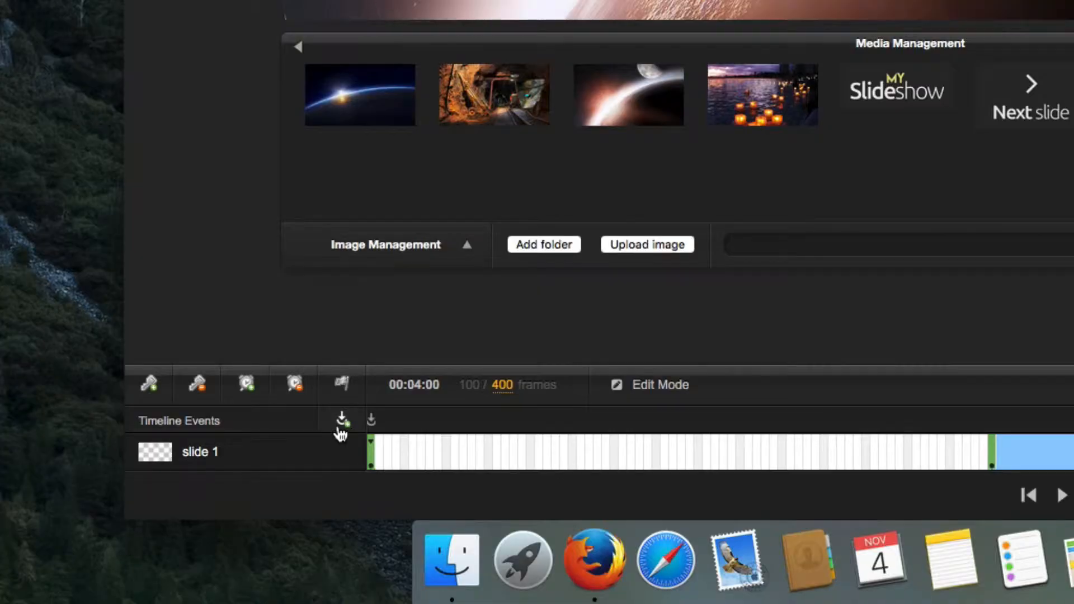
Step: Add a 'Timeline go to frame' event on frame 100 jumping to frame 175 and apply it
click(341, 420)
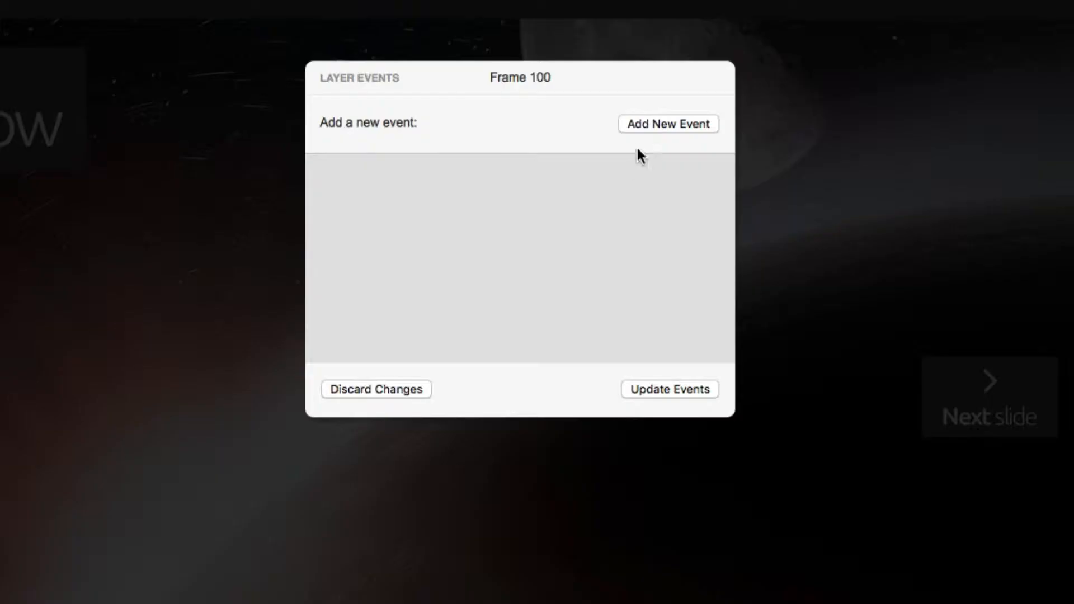
click(668, 124)
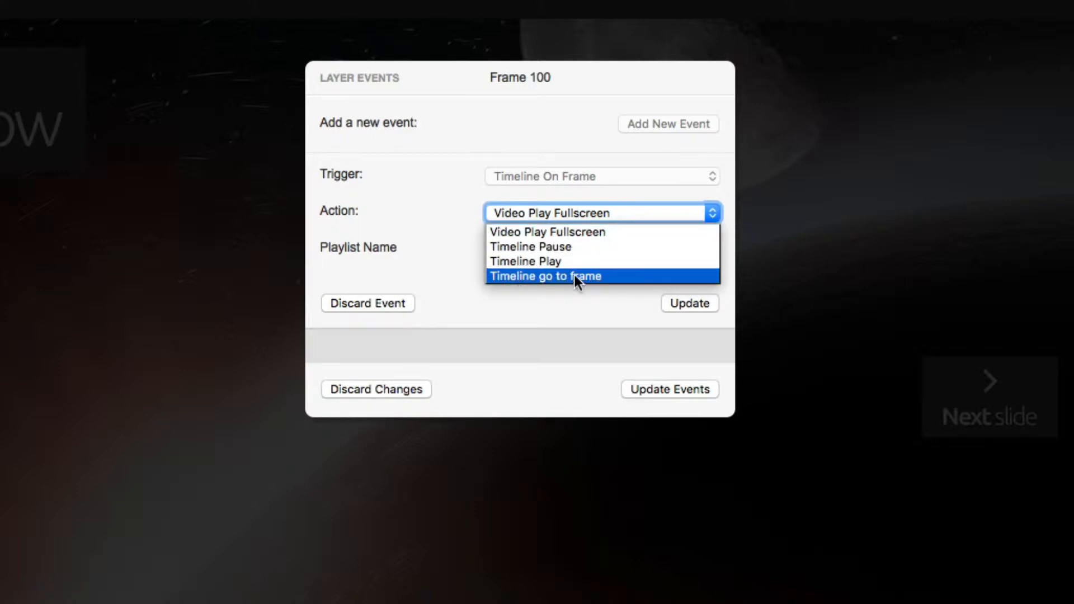
click(544, 276)
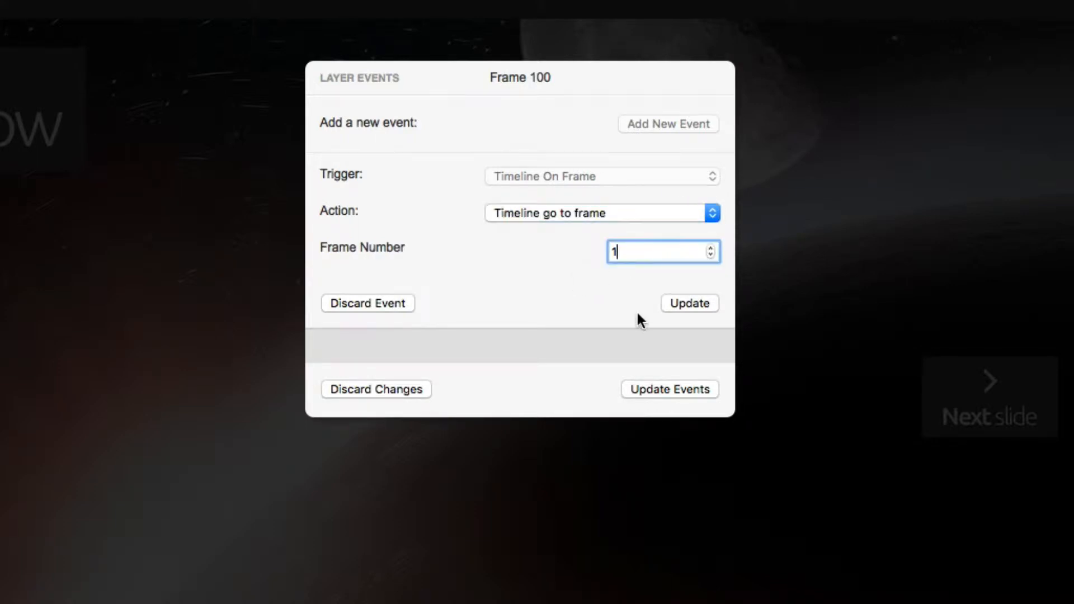
click(689, 304)
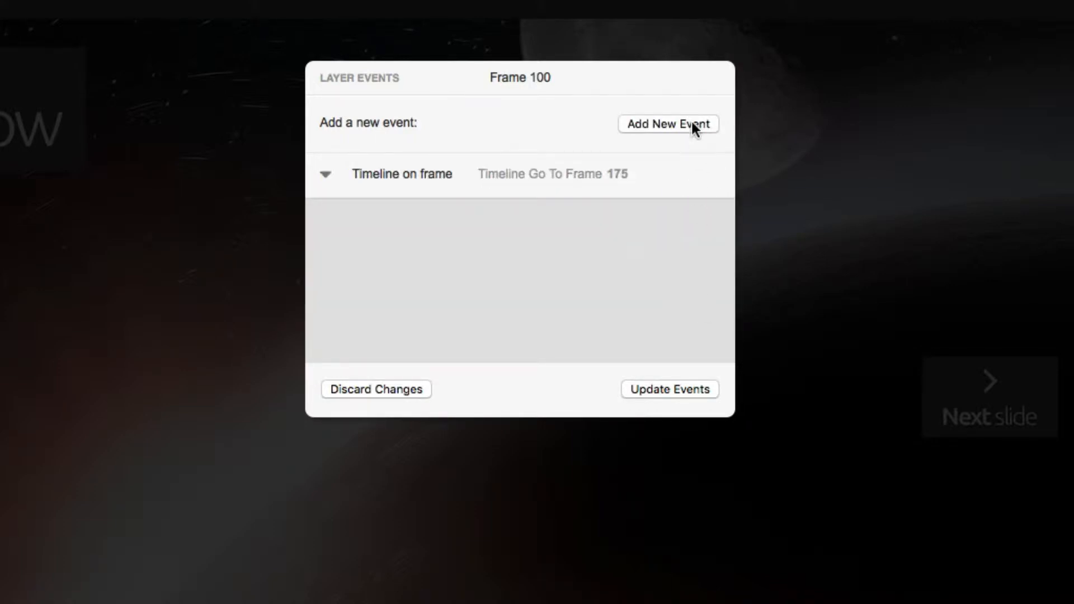
click(668, 124)
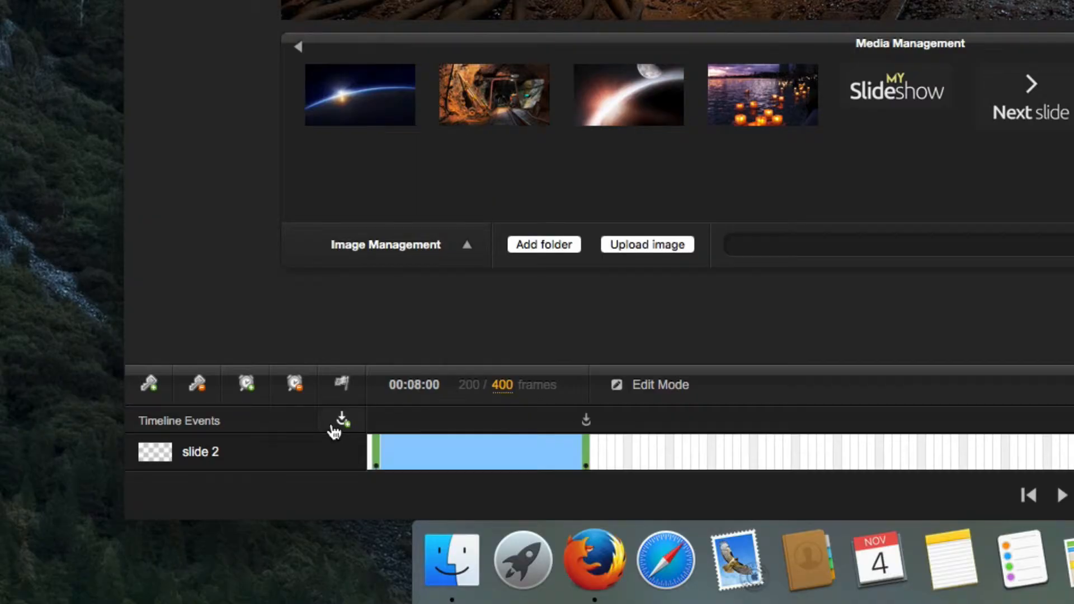
Step: Add a go-to-frame 275 event alongside the pause on frame 200 and apply both
click(341, 421)
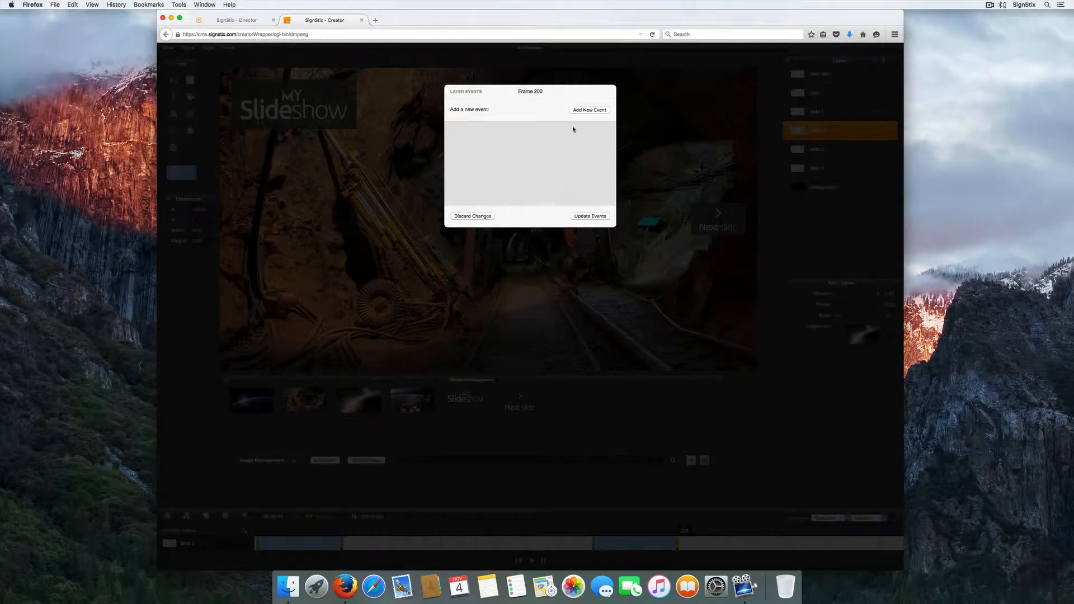
click(589, 110)
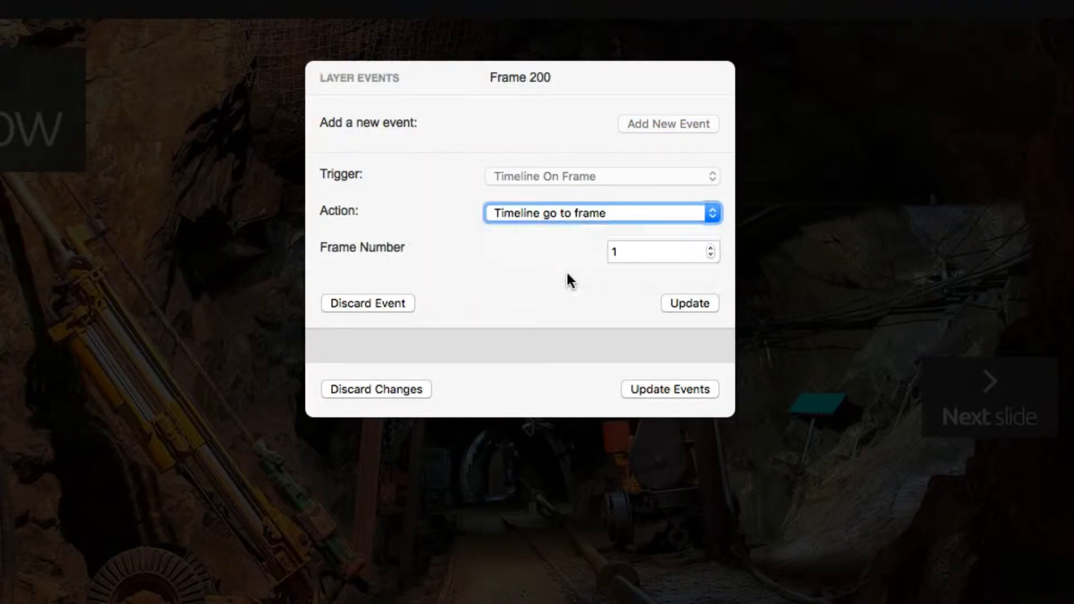
text(275)
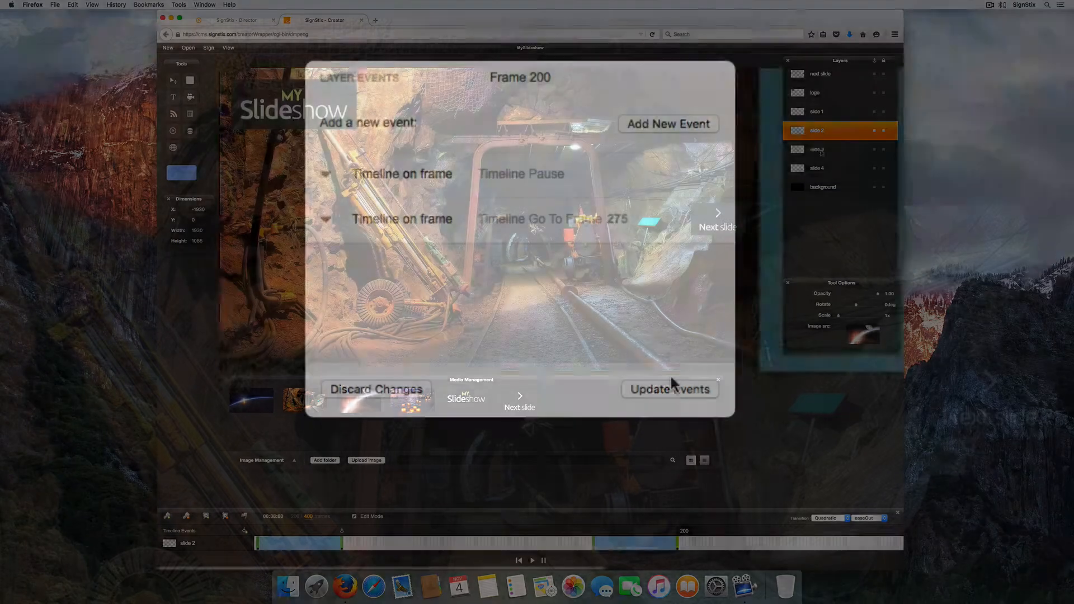
click(669, 389)
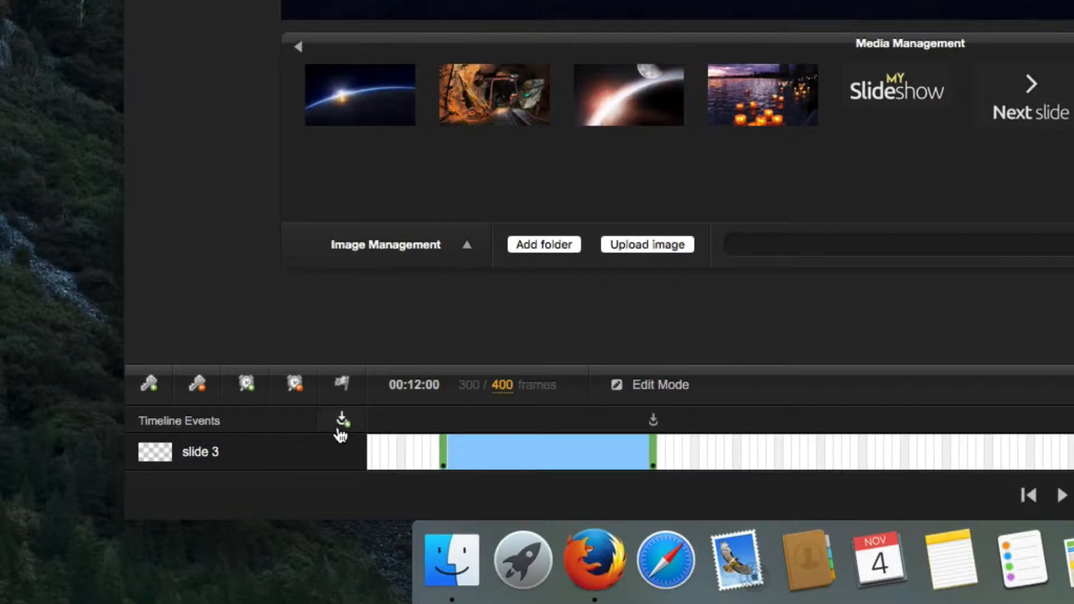
Step: Add a go-to-frame event alongside the pause on frame 300 and apply the events
click(342, 419)
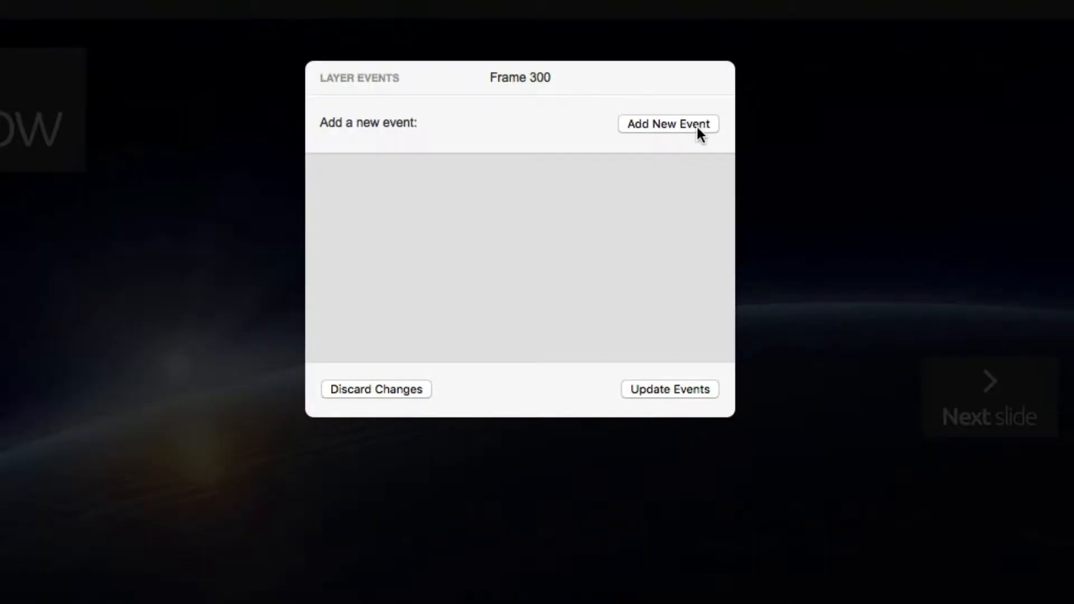
click(668, 124)
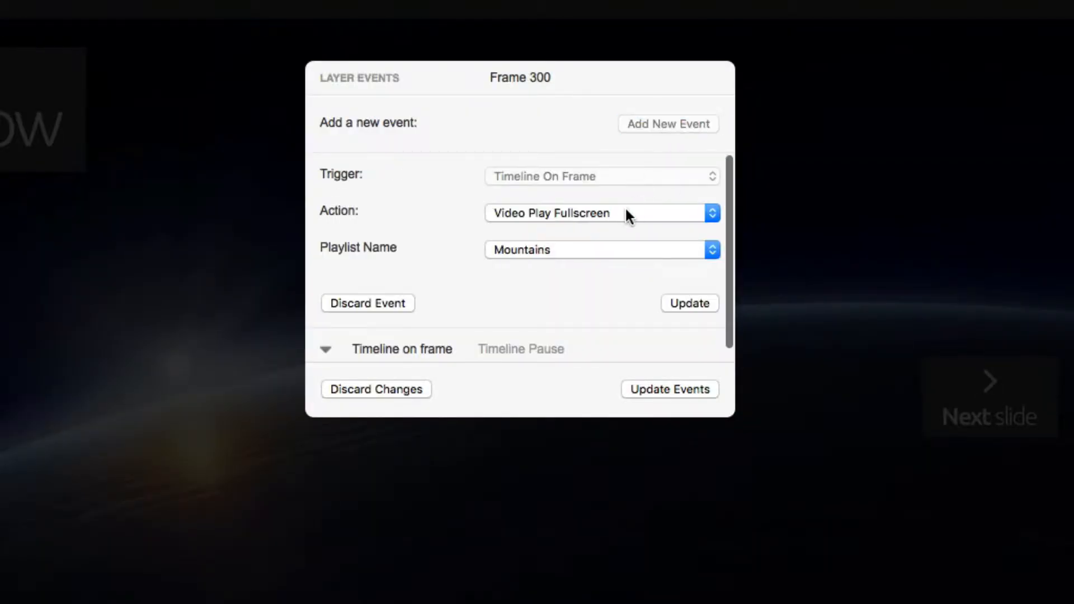
click(711, 213)
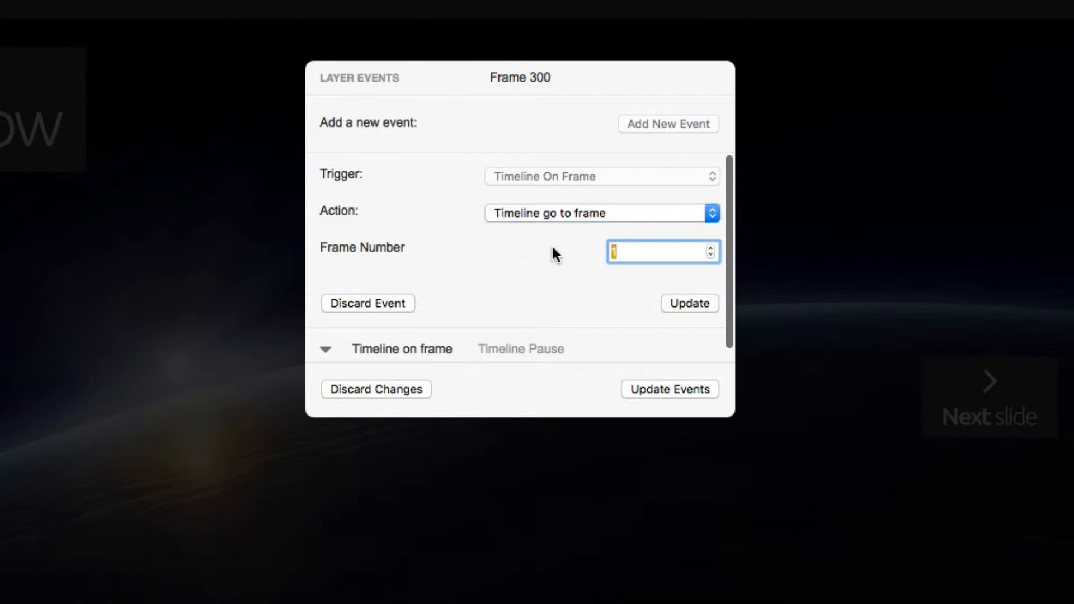
click(689, 303)
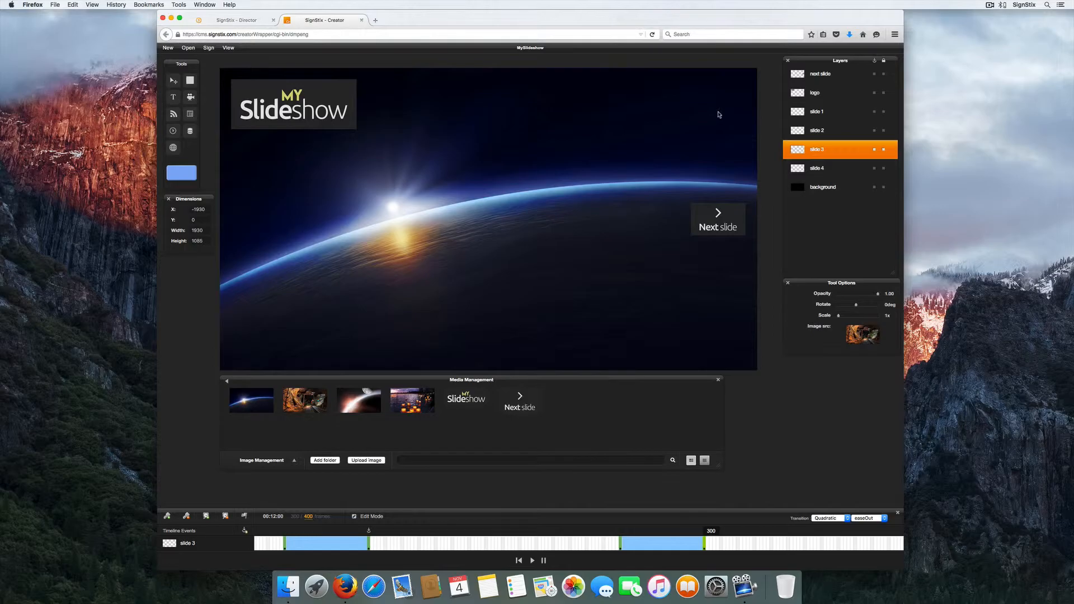
Step: Play the slideshow until it pauses, then advance with the Next slide button
click(820, 74)
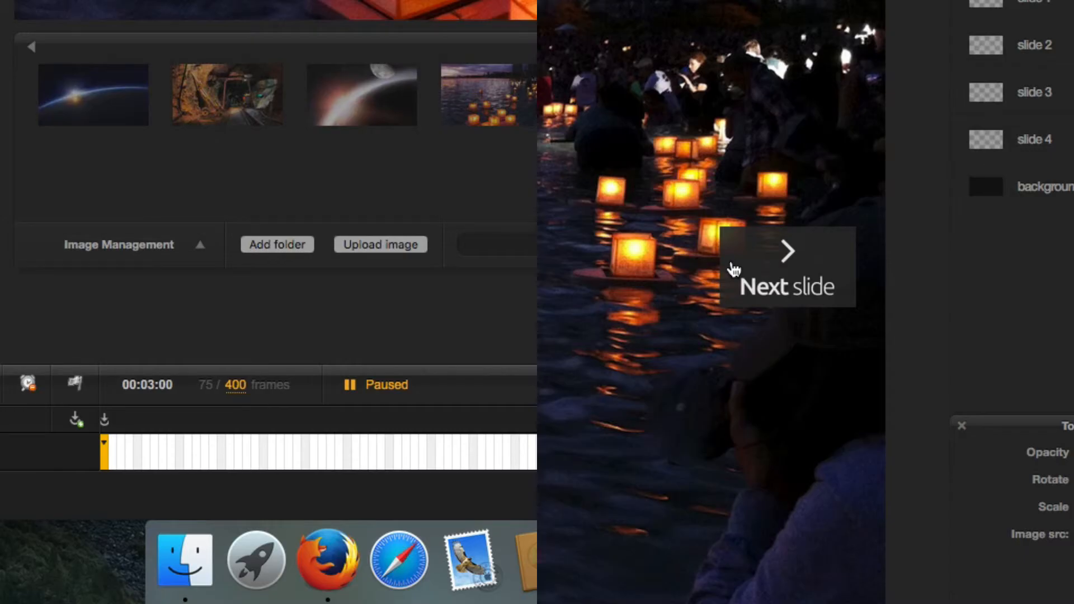
click(786, 266)
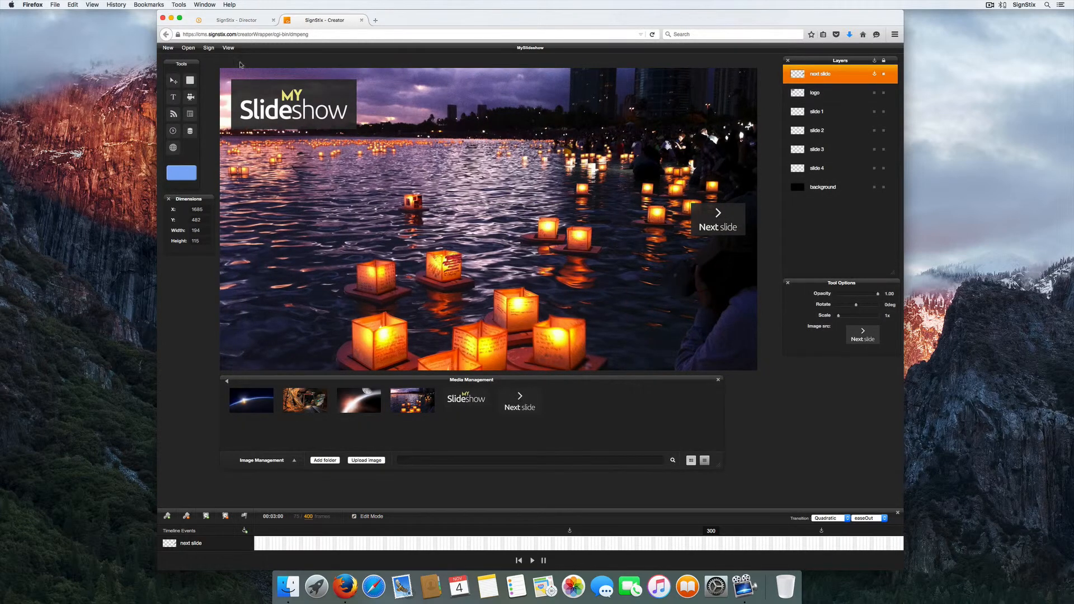
Step: Bring up the Sign menu's Publish option for the finished slideshow
click(208, 48)
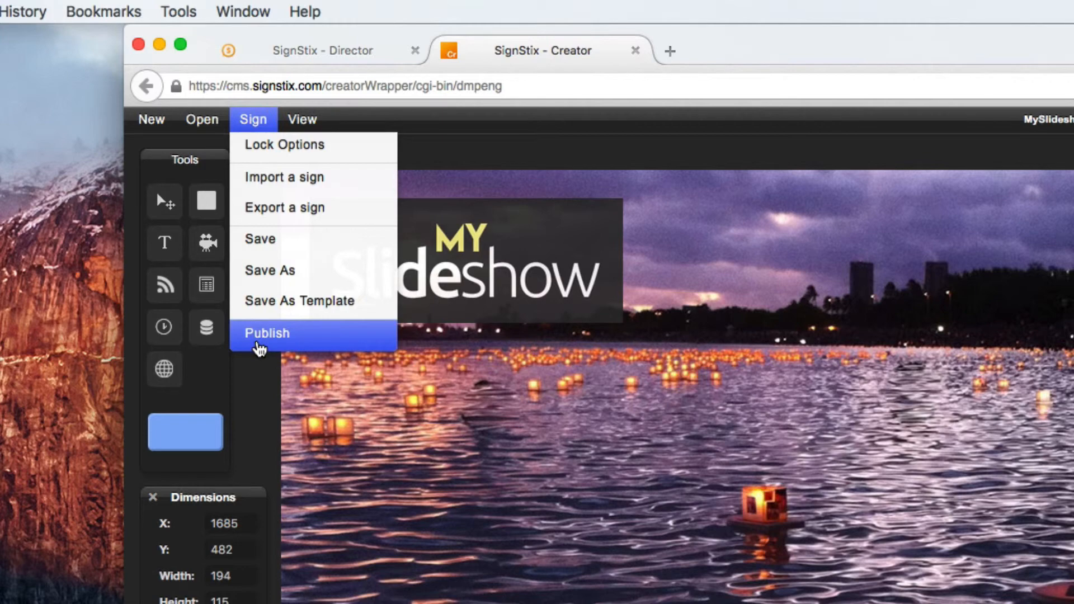